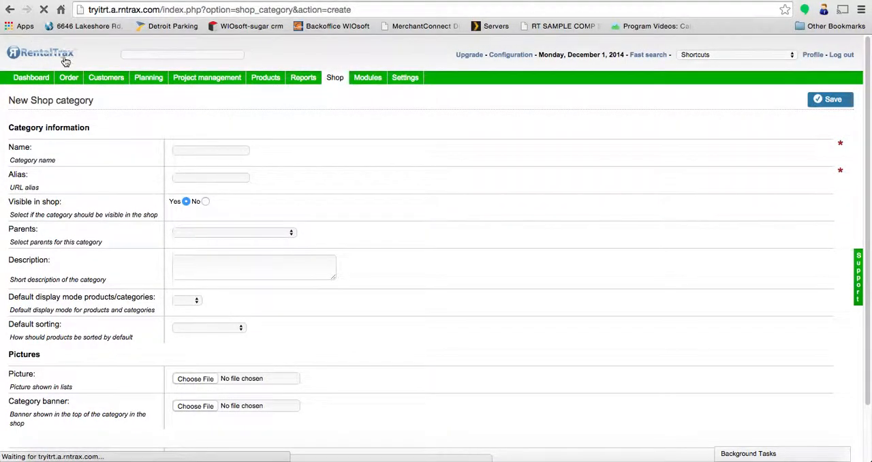
{"action": "mouse_move", "coordinate": [569, 205]}
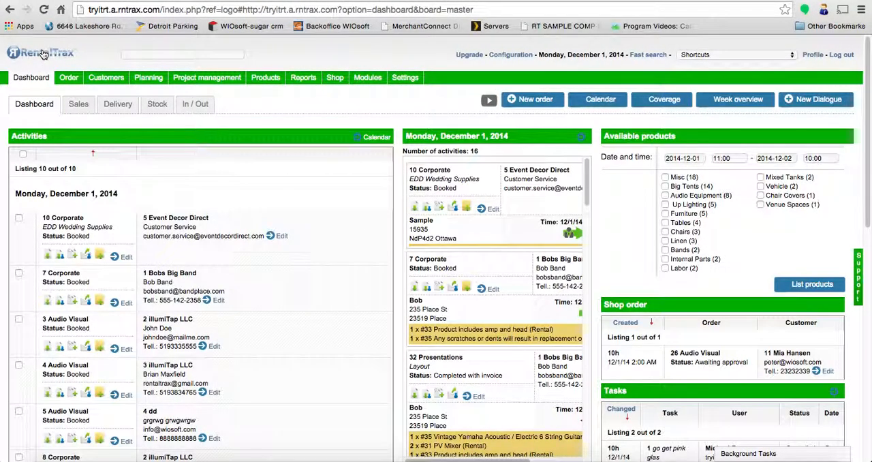
{"action": "mouse_move", "coordinate": [334, 61]}
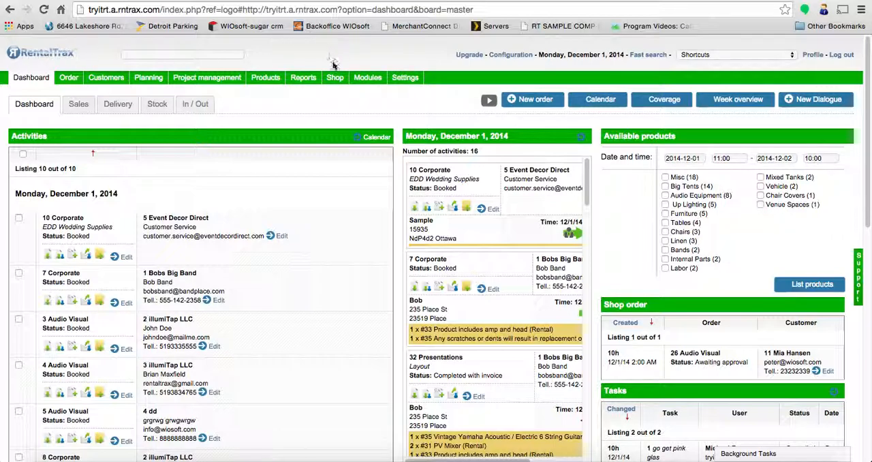
Reach the General shop settings via Shop > Settings, then reopen the Shop menu
{"action": "left_click", "coordinate": [335, 76]}
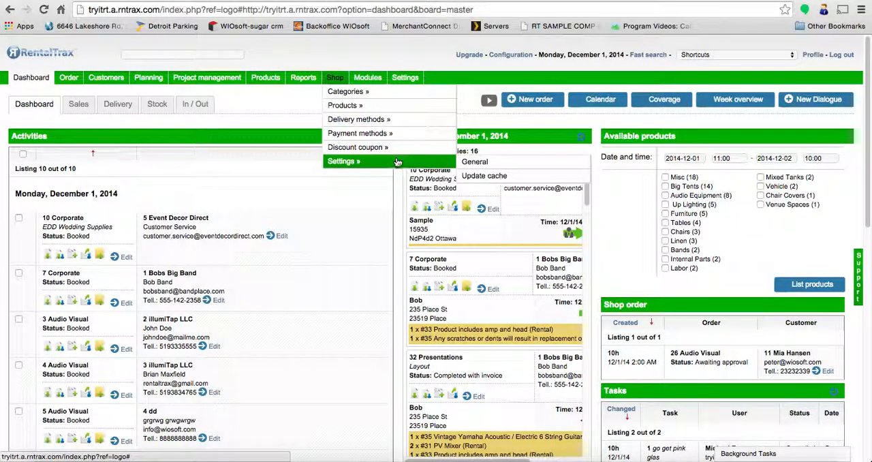
{"action": "left_click", "coordinate": [474, 160]}
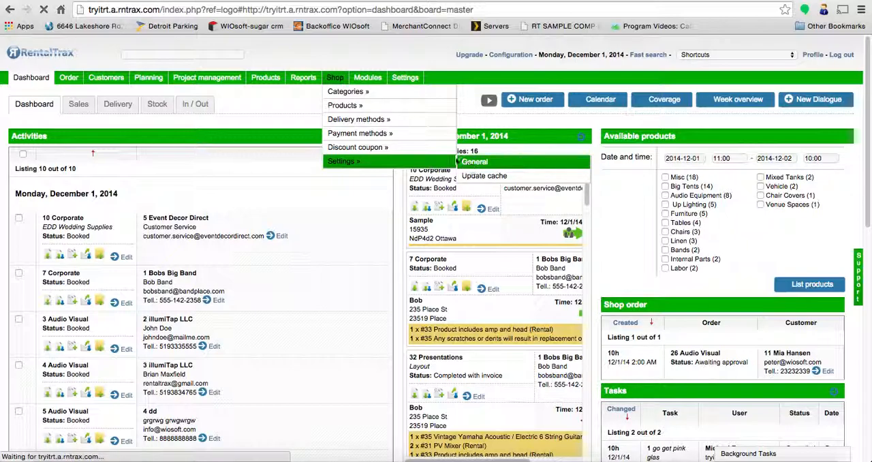
{"action": "left_click", "coordinate": [343, 161]}
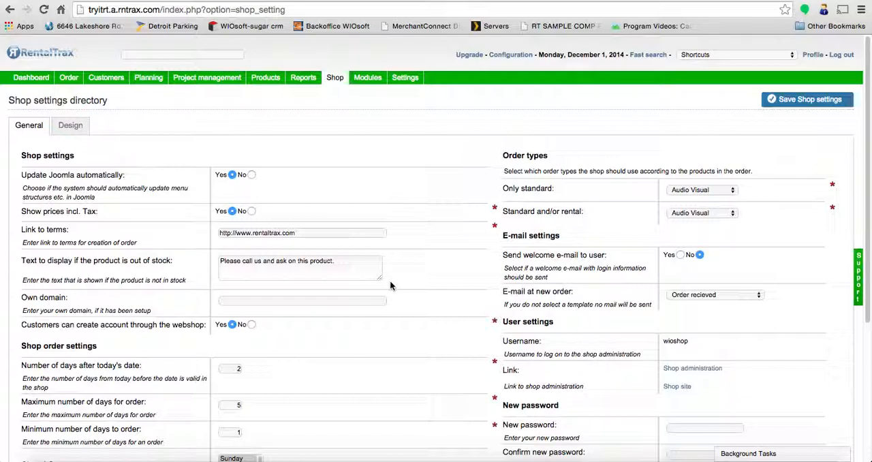
{"action": "left_click", "coordinate": [335, 76]}
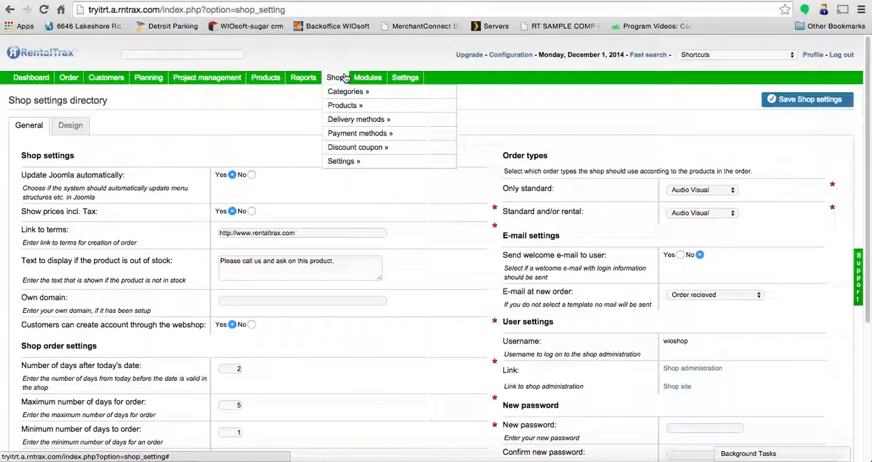
{"action": "mouse_move", "coordinate": [373, 197]}
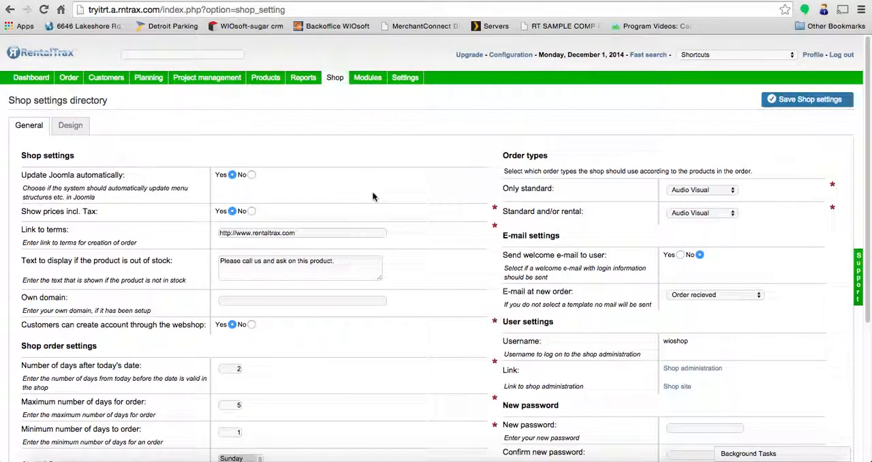
{"action": "left_click", "coordinate": [106, 76]}
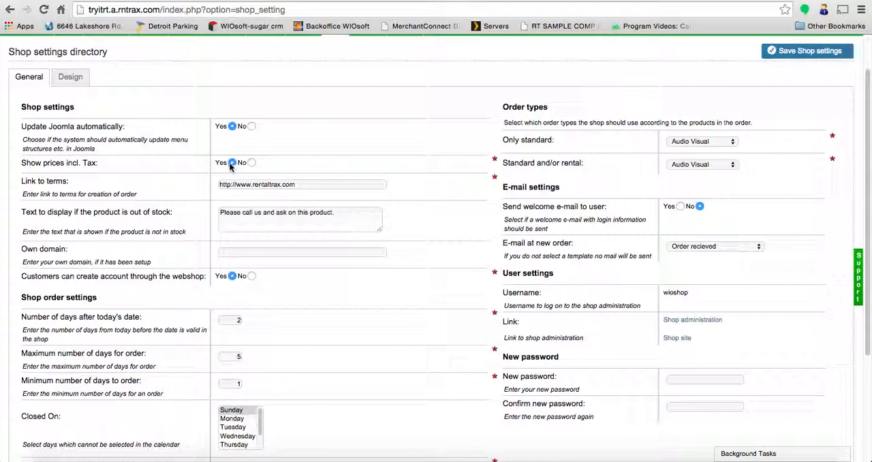
{"action": "mouse_move", "coordinate": [311, 153]}
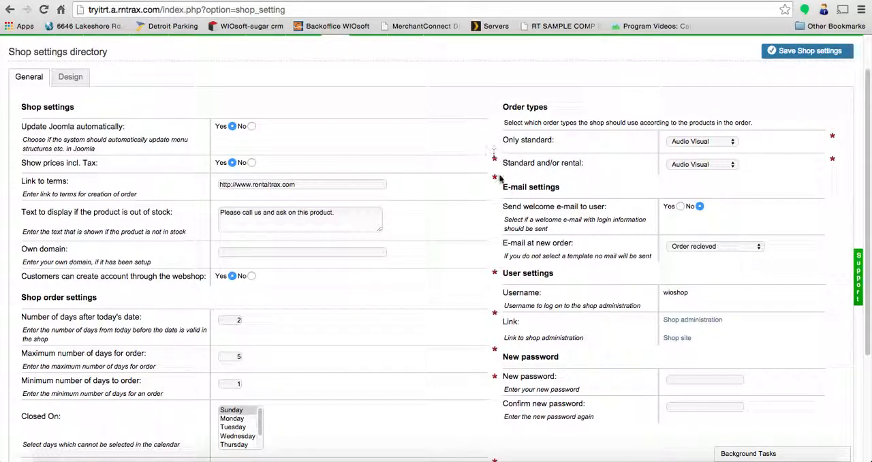
{"action": "mouse_move", "coordinate": [493, 174]}
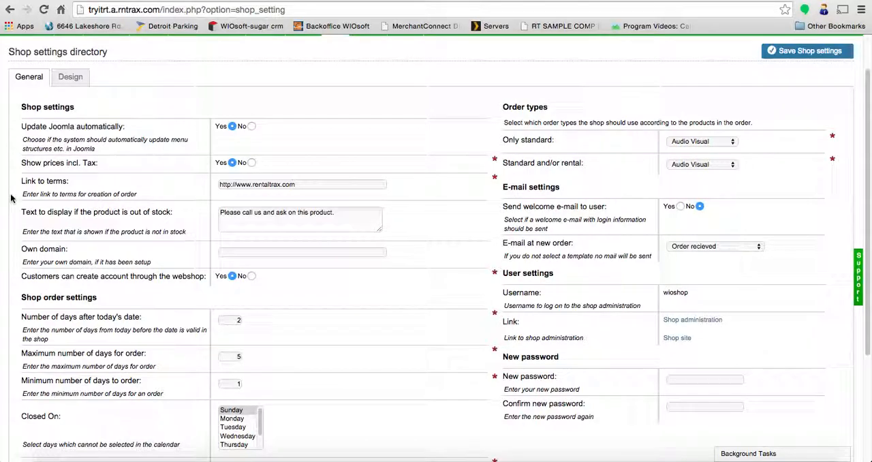
{"action": "mouse_move", "coordinate": [152, 190]}
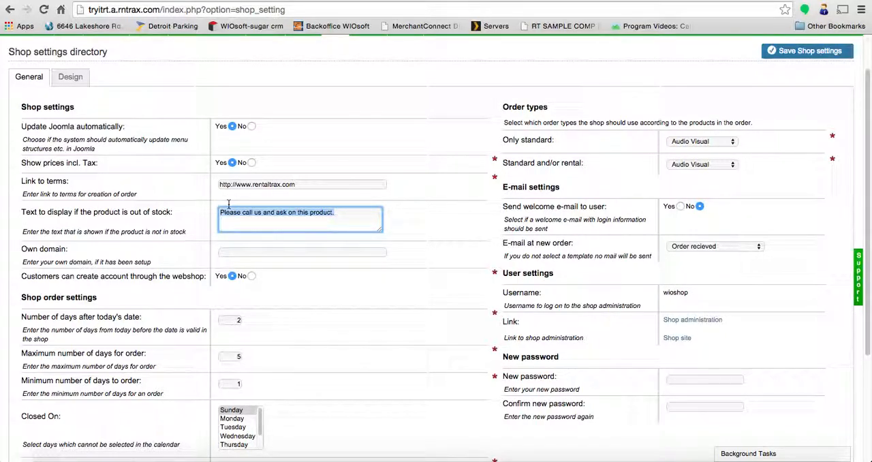
Write the out-of-stock text 'This must have been a popular item! Call us right away'
{"action": "type", "text": "This must have been"}
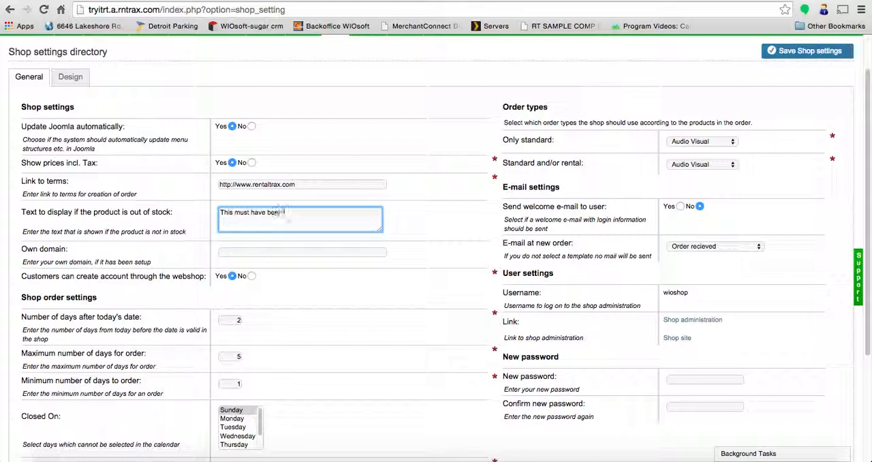
{"action": "type", "text": "a popular item! CAll us!"}
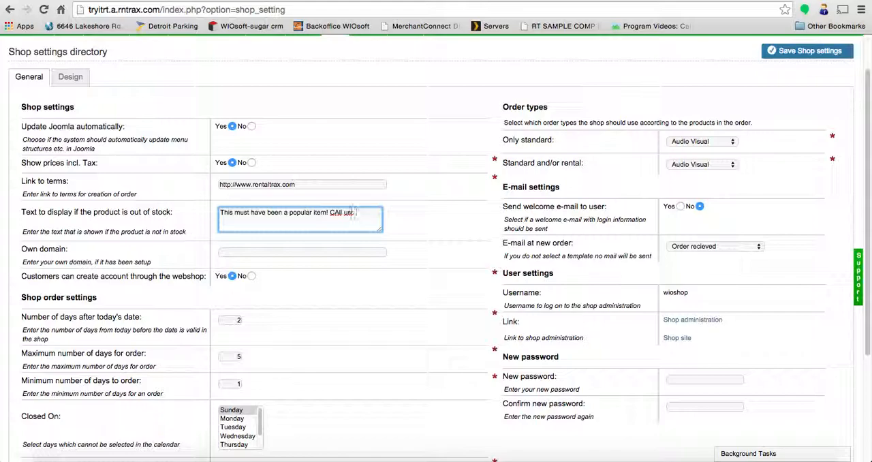
{"action": "type", "text": "right away"}
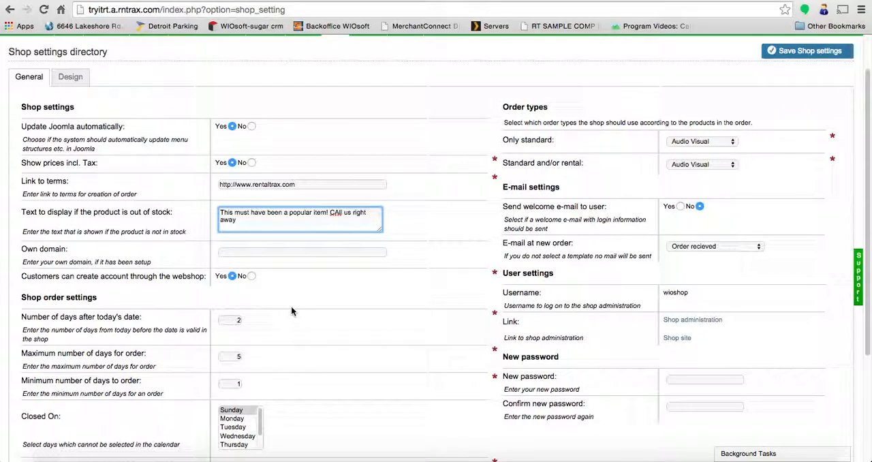
{"action": "mouse_move", "coordinate": [233, 303]}
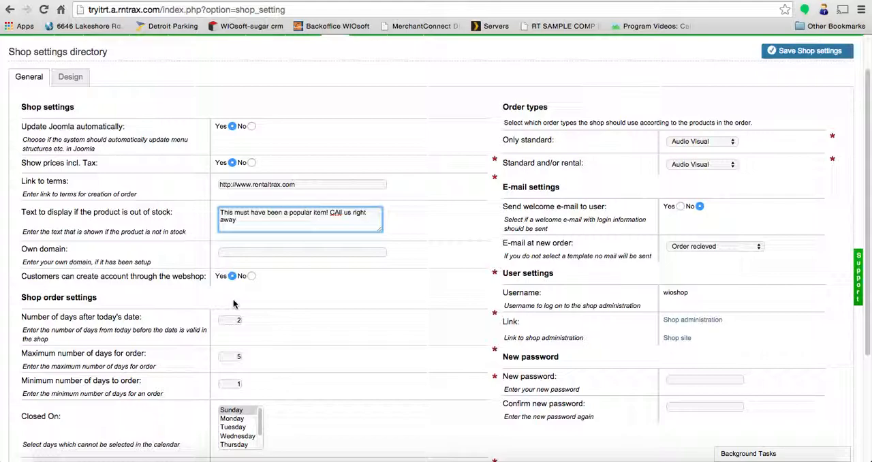
{"action": "mouse_move", "coordinate": [112, 256]}
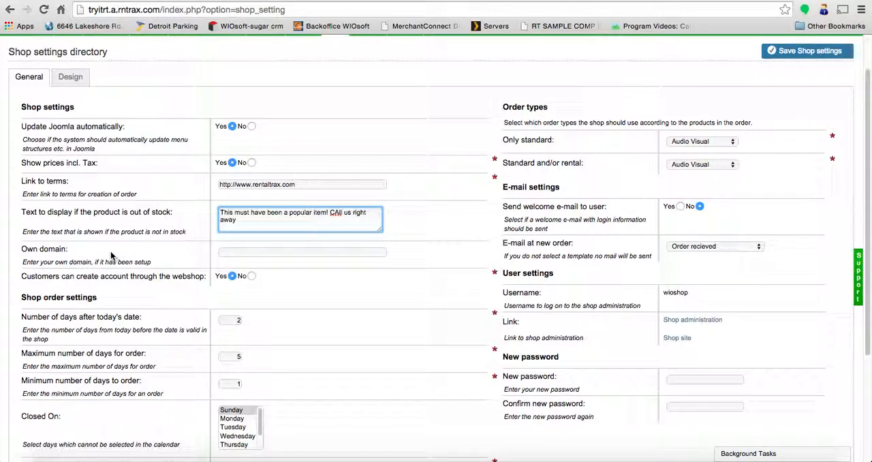
{"action": "left_click", "coordinate": [303, 252]}
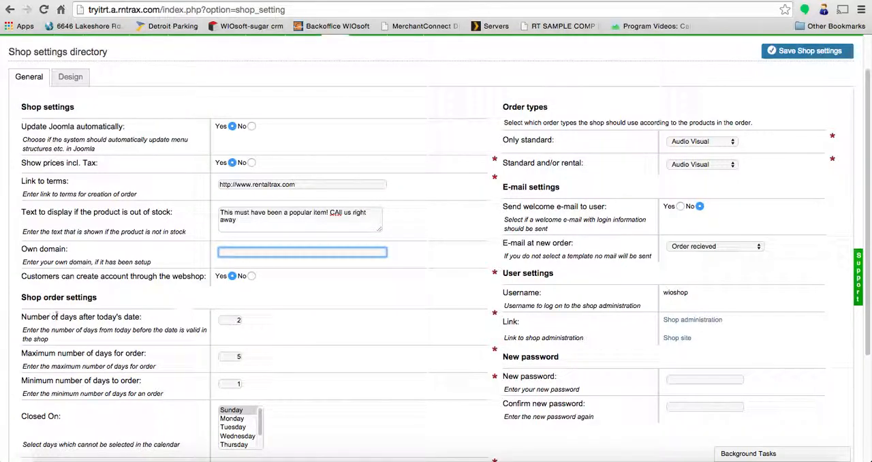
{"action": "mouse_move", "coordinate": [267, 323]}
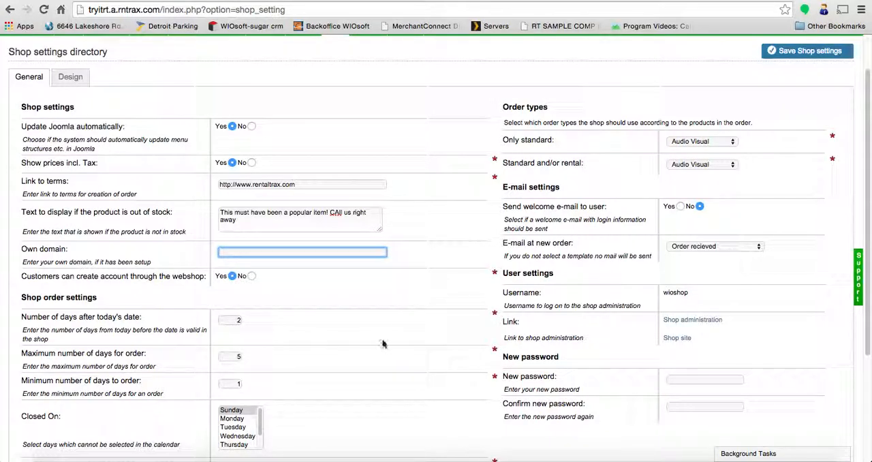
{"action": "scroll", "scroll_direction": "down", "scroll_amount": 3}
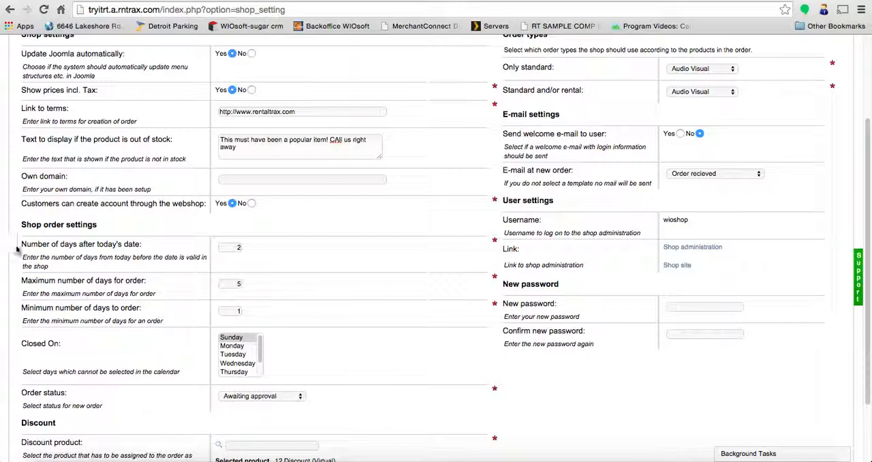
{"action": "mouse_move", "coordinate": [407, 319]}
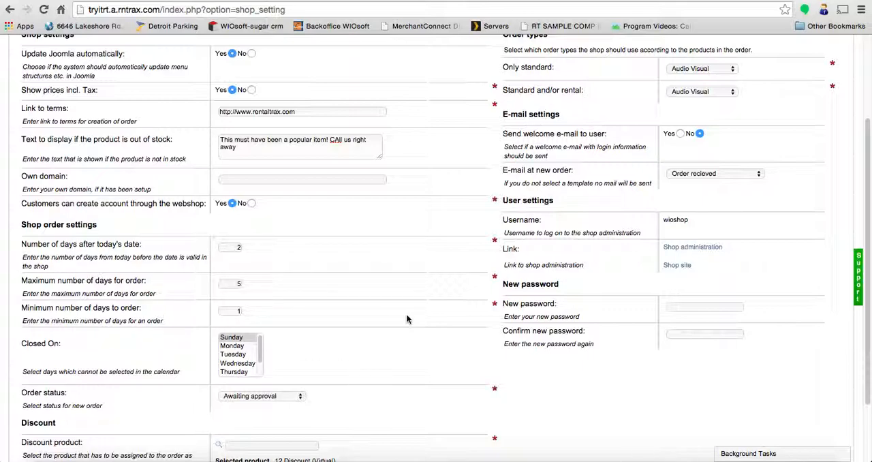
{"action": "mouse_move", "coordinate": [207, 264]}
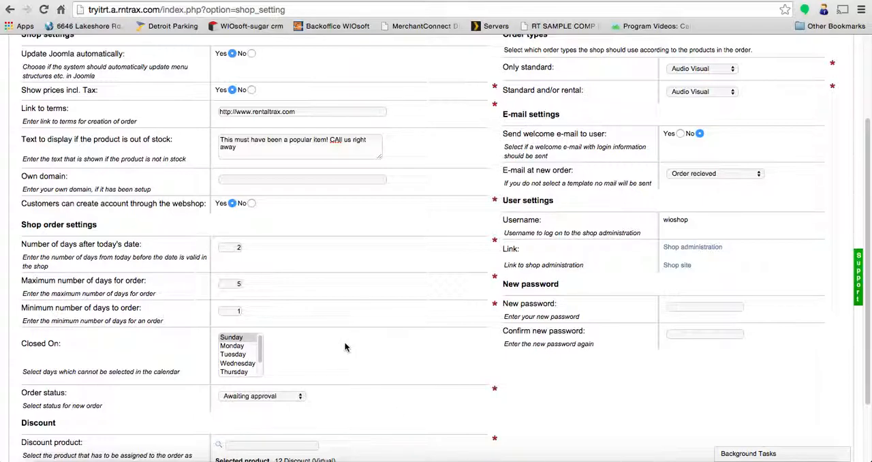
{"action": "scroll", "scroll_direction": "down", "scroll_amount": 3}
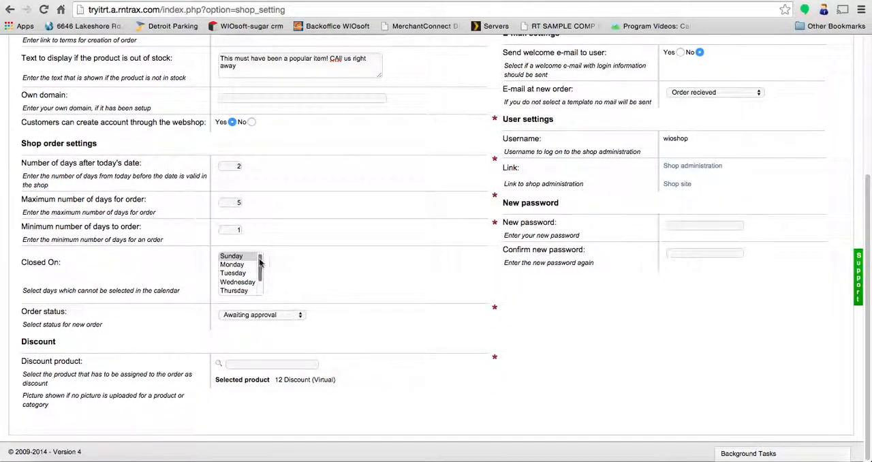
Toggle Sunday in the Closed On list and show the new-order status choices
{"action": "left_click", "coordinate": [231, 256]}
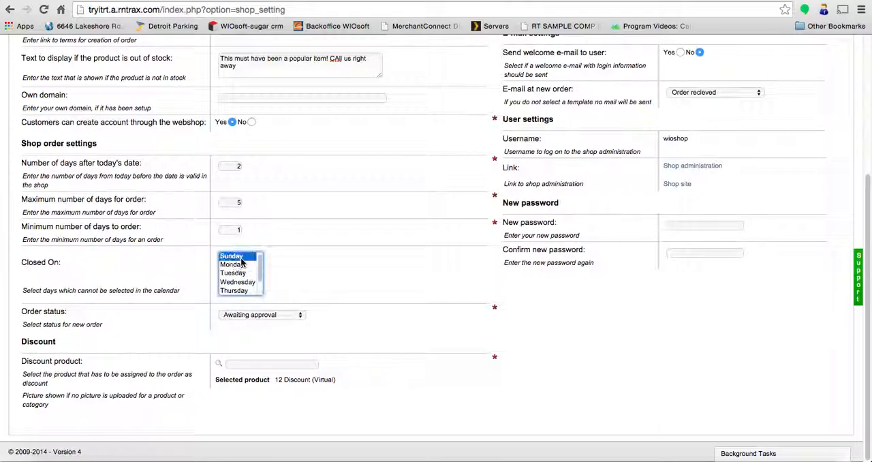
{"action": "left_click", "coordinate": [347, 283]}
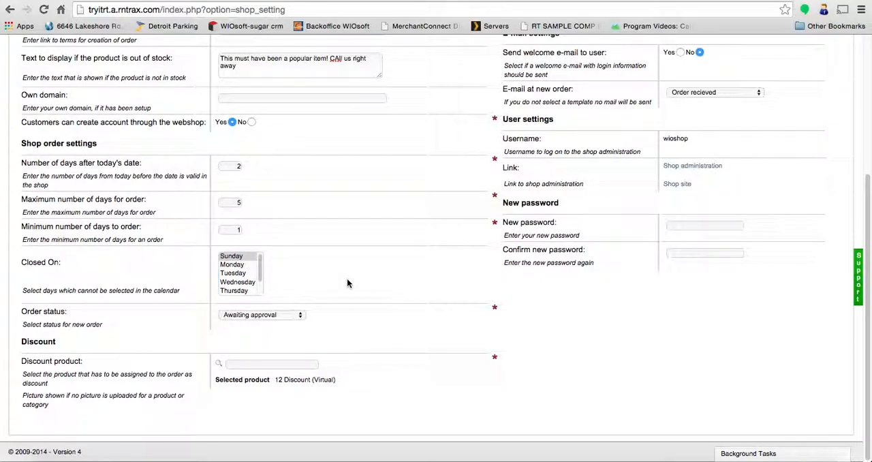
{"action": "mouse_move", "coordinate": [289, 315]}
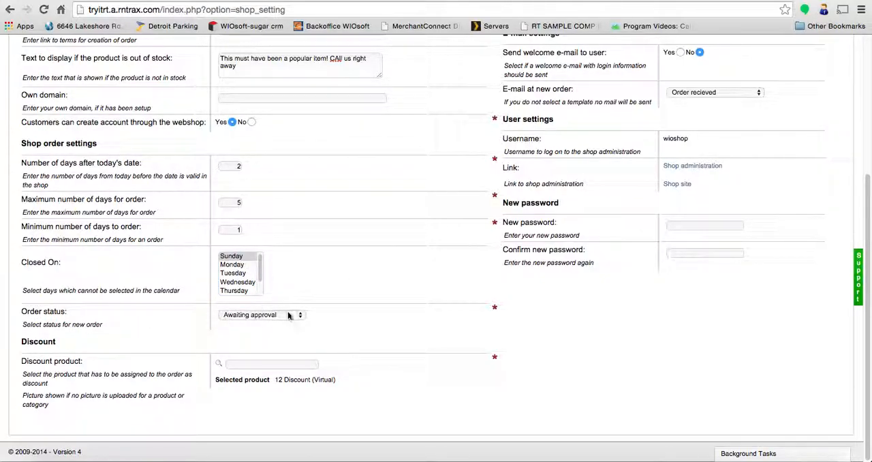
{"action": "left_click", "coordinate": [261, 313]}
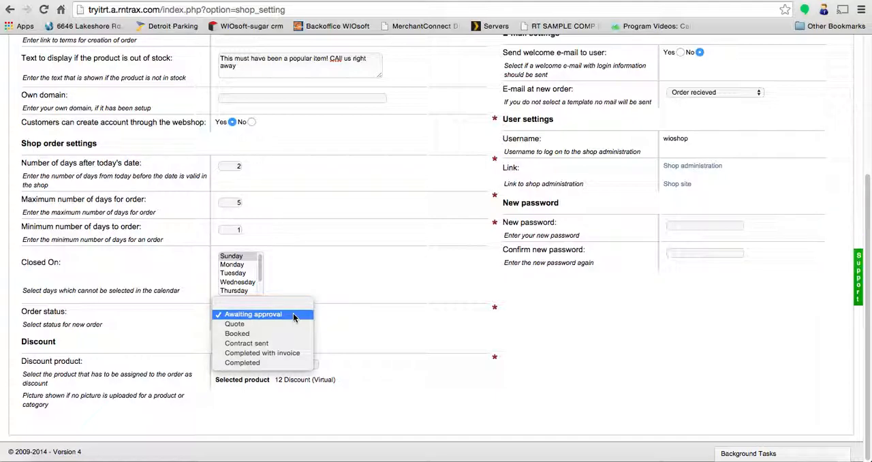
{"action": "left_click", "coordinate": [261, 313]}
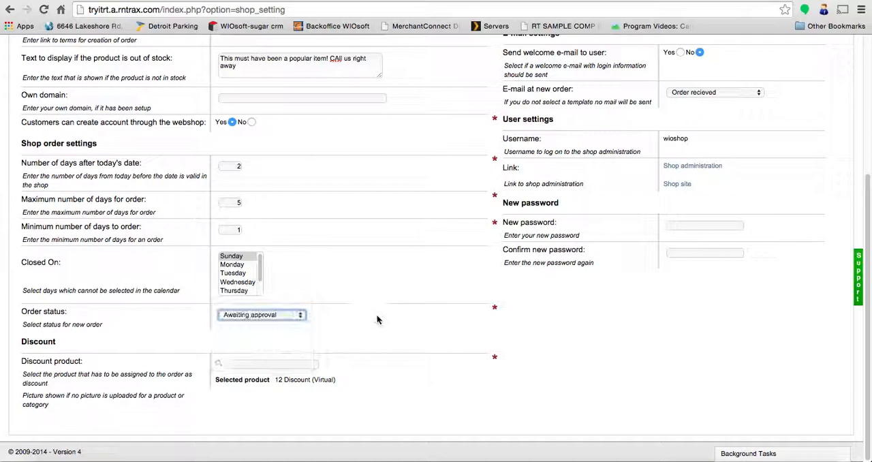
{"action": "left_click", "coordinate": [262, 313]}
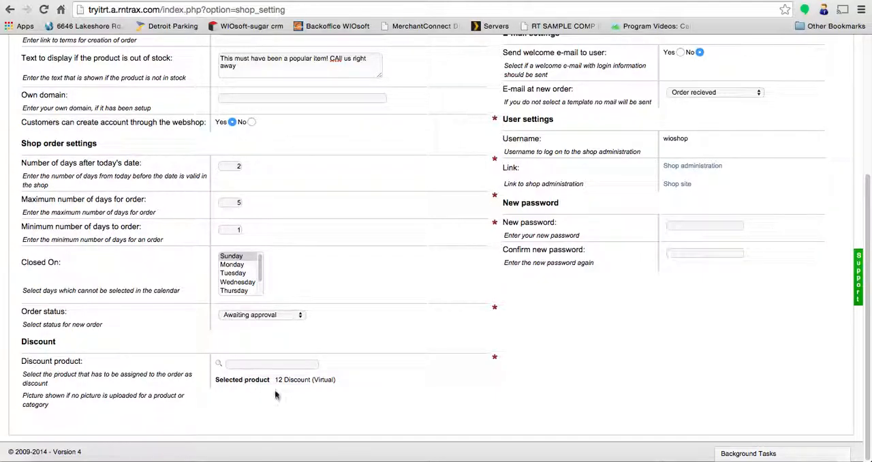
{"action": "mouse_move", "coordinate": [311, 384]}
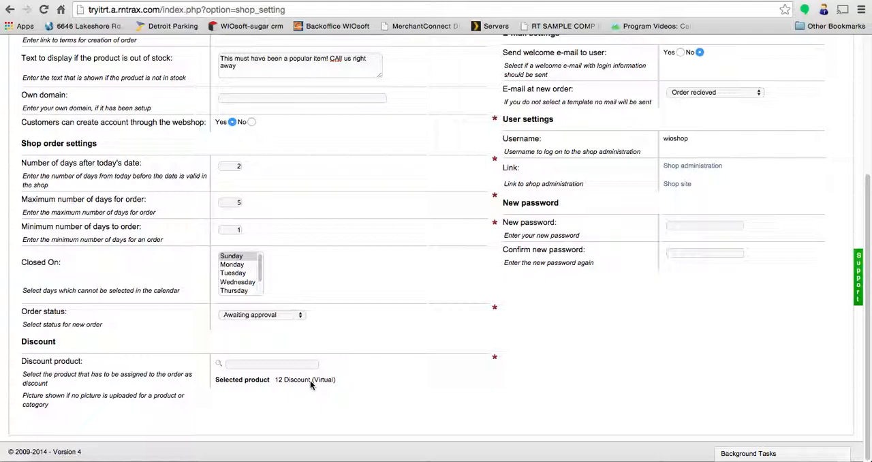
{"action": "mouse_move", "coordinate": [297, 384]}
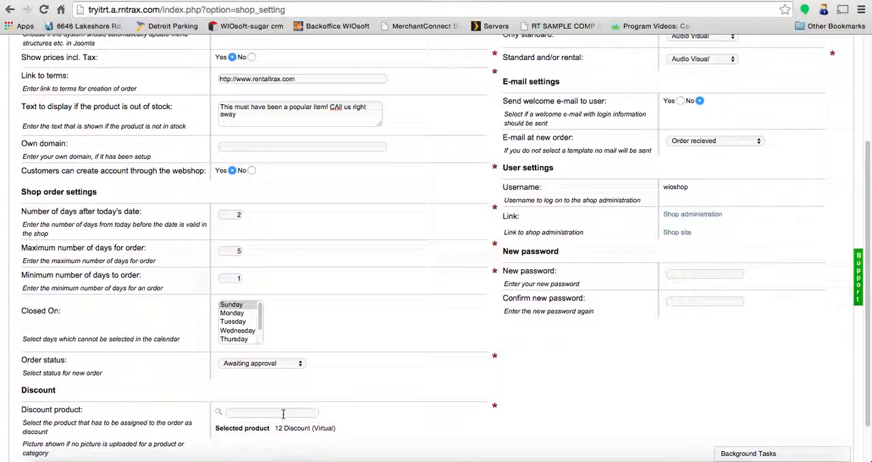
{"action": "mouse_move", "coordinate": [468, 376]}
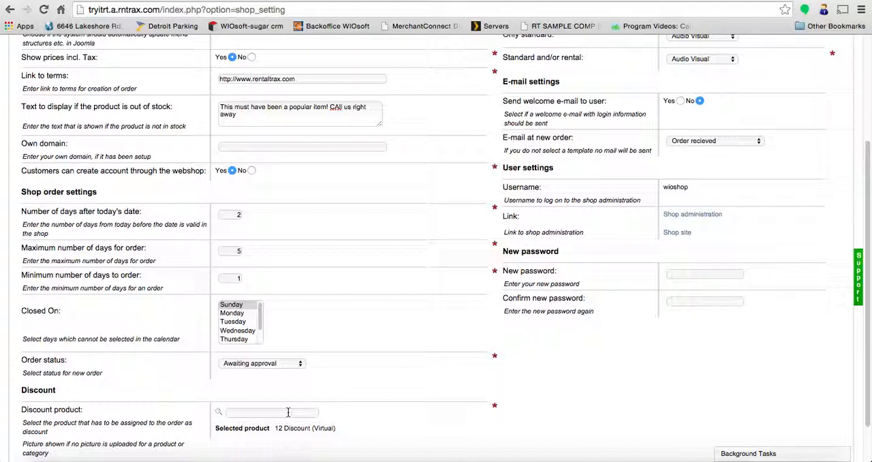
{"action": "mouse_move", "coordinate": [595, 311]}
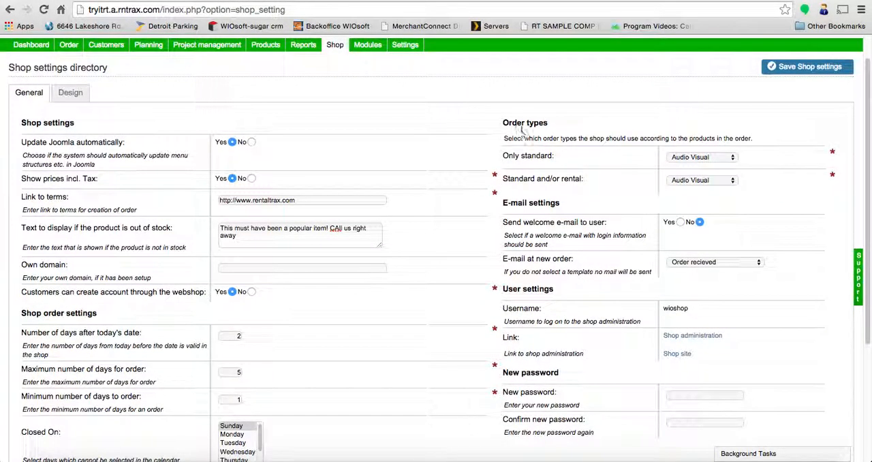
{"action": "mouse_move", "coordinate": [654, 182]}
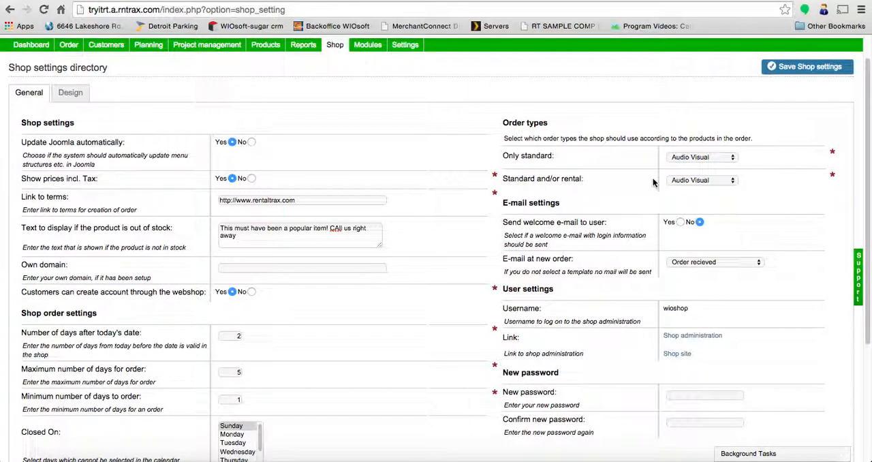
{"action": "mouse_move", "coordinate": [757, 157]}
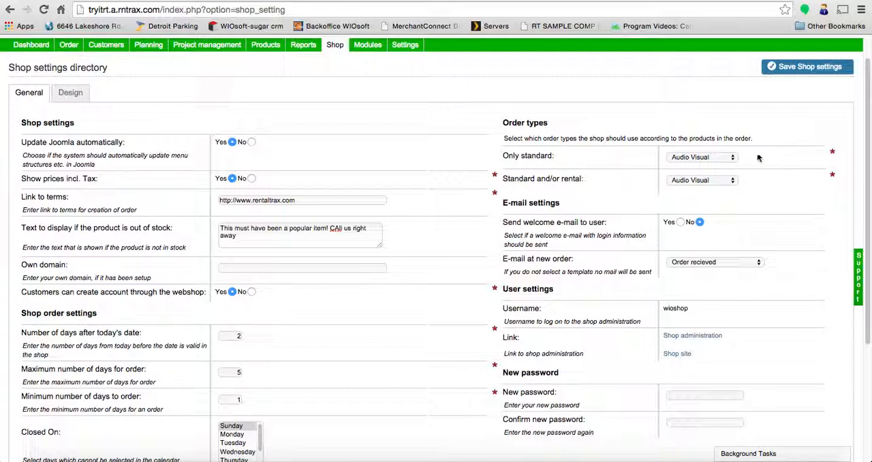
{"action": "left_click", "coordinate": [701, 157]}
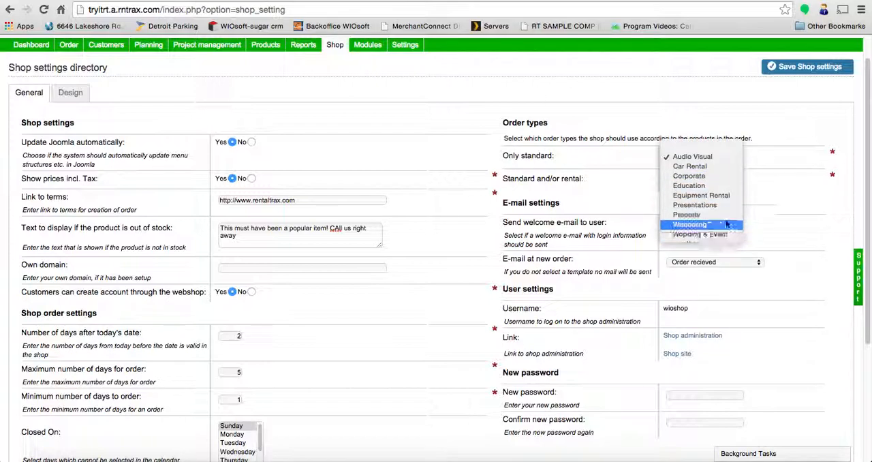
{"action": "left_click", "coordinate": [693, 156]}
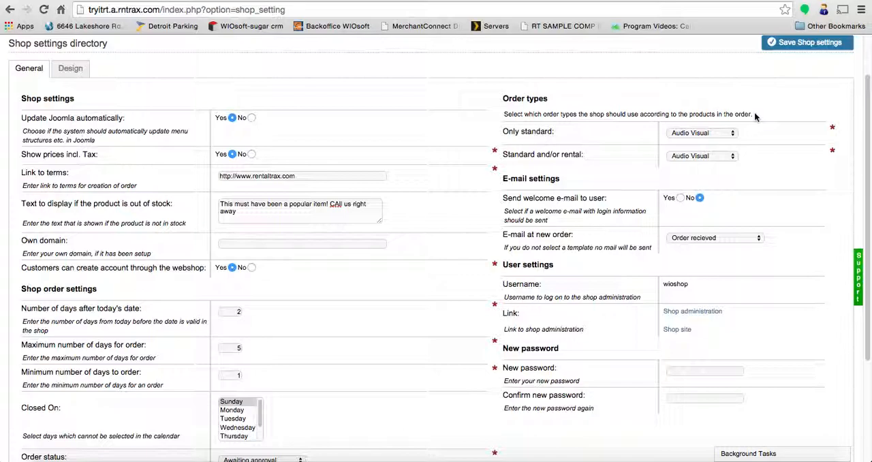
{"action": "left_click", "coordinate": [702, 132]}
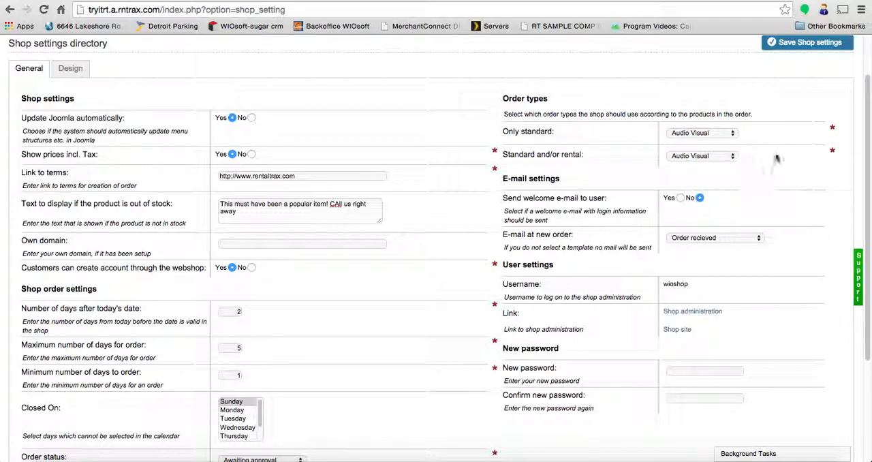
{"action": "scroll", "scroll_direction": "down", "scroll_amount": 3}
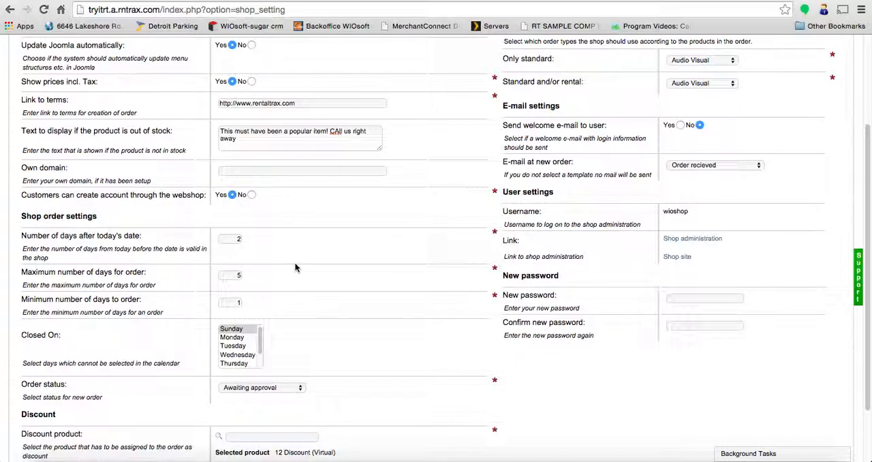
{"action": "mouse_move", "coordinate": [701, 190]}
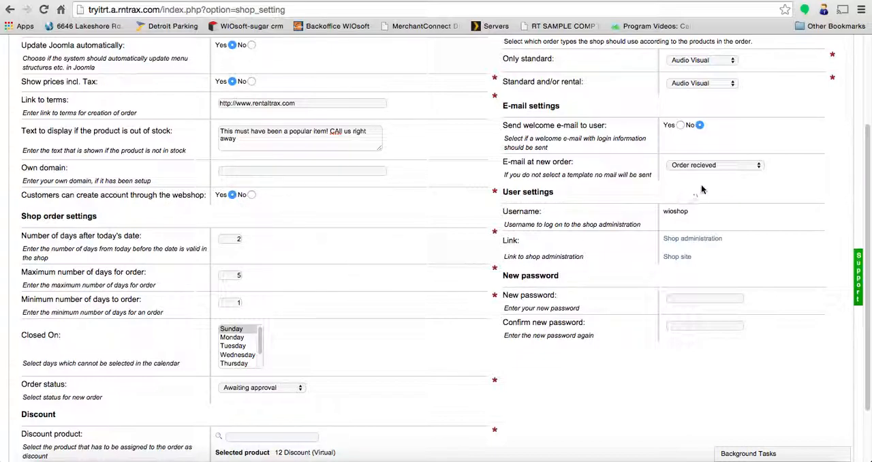
{"action": "left_click", "coordinate": [714, 165]}
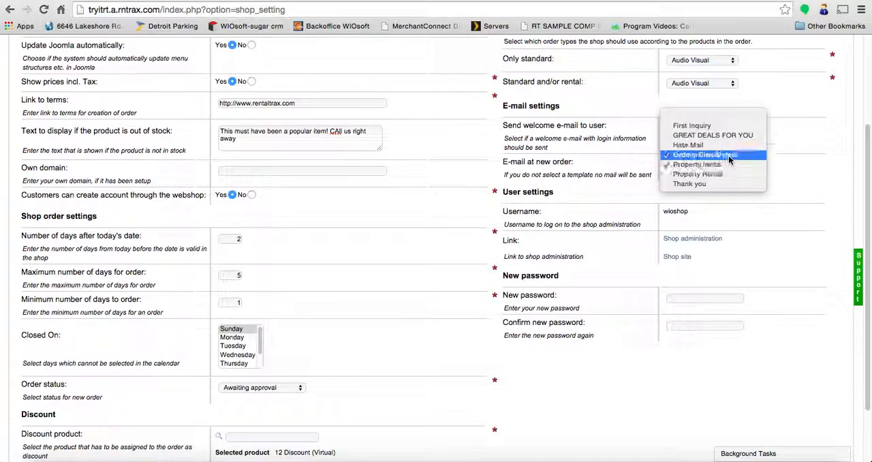
{"action": "mouse_move", "coordinate": [712, 135]}
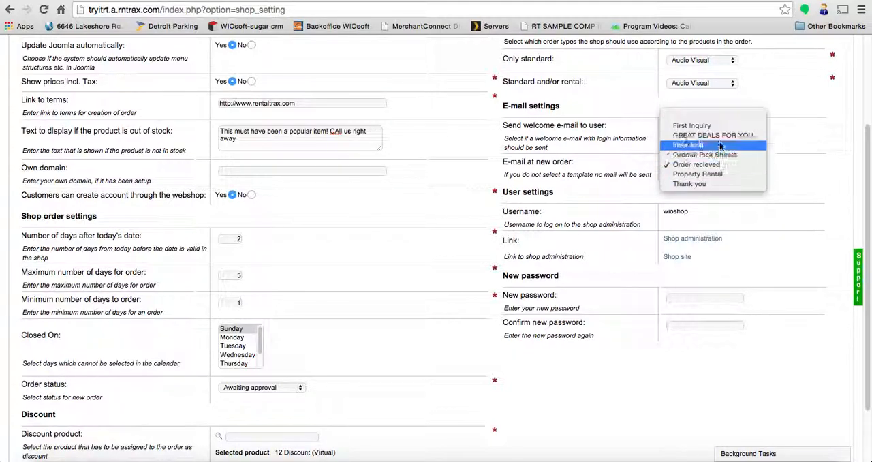
{"action": "left_click", "coordinate": [688, 144]}
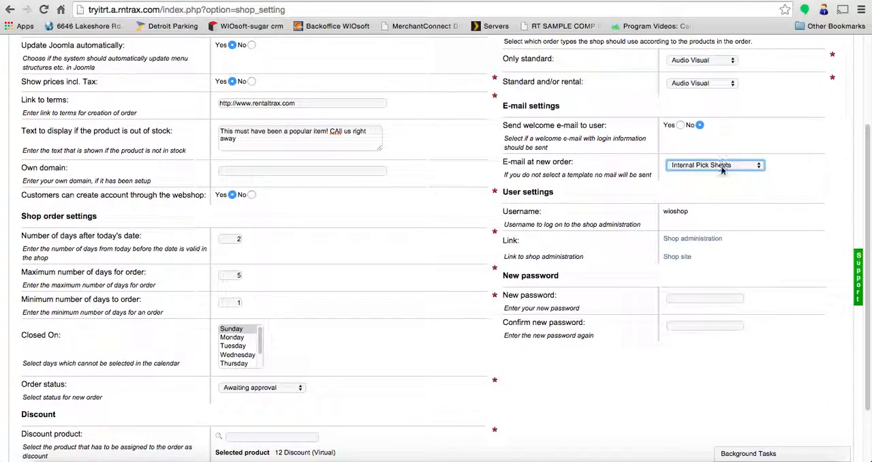
{"action": "left_click", "coordinate": [716, 165]}
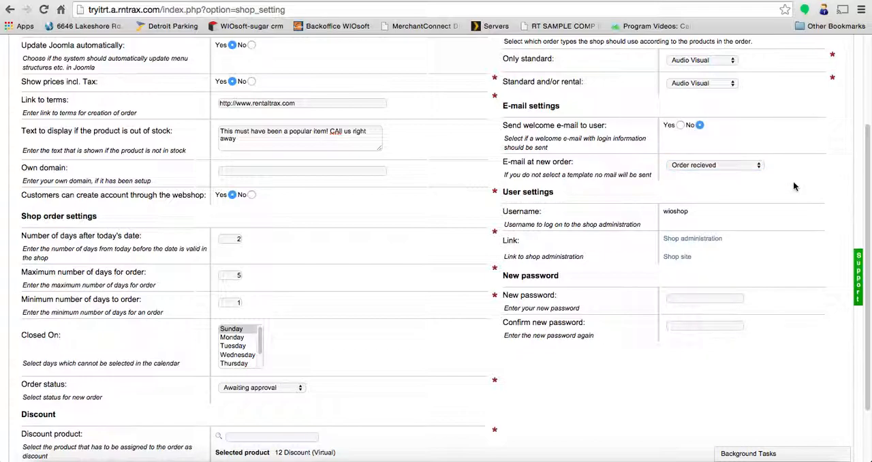
{"action": "scroll", "scroll_direction": "down", "scroll_amount": 3}
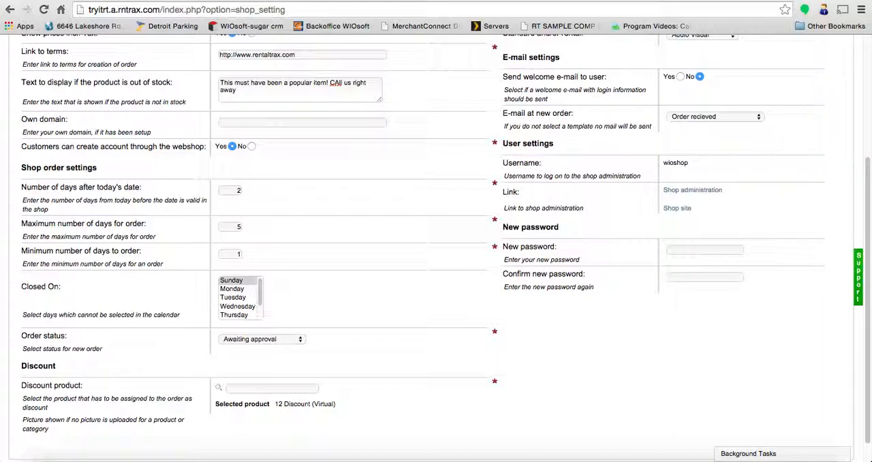
{"action": "mouse_move", "coordinate": [515, 151]}
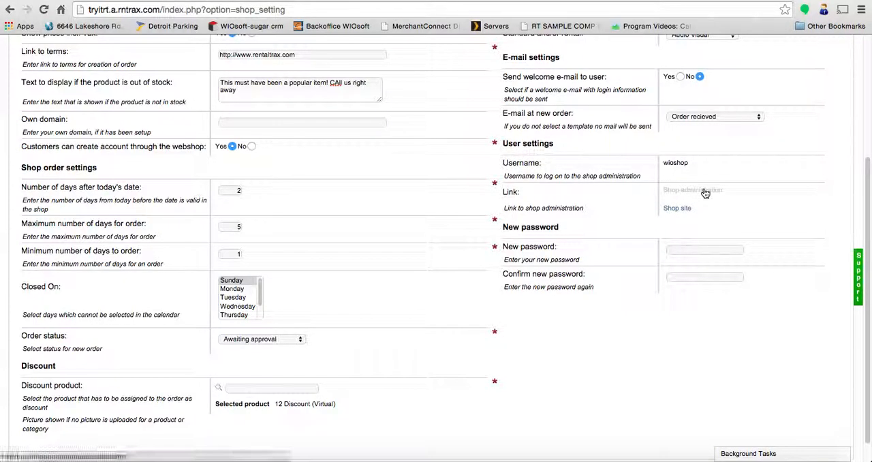
Go to the shop administration site from the User settings link
{"action": "left_click", "coordinate": [692, 190]}
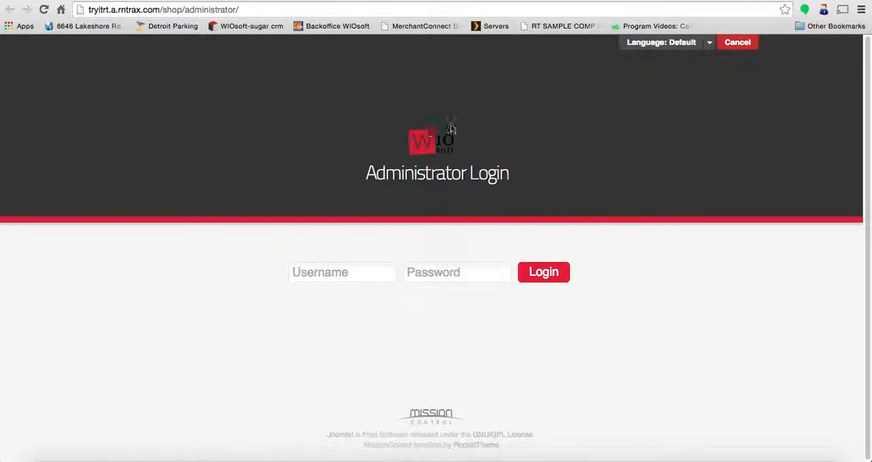
{"action": "mouse_move", "coordinate": [461, 107]}
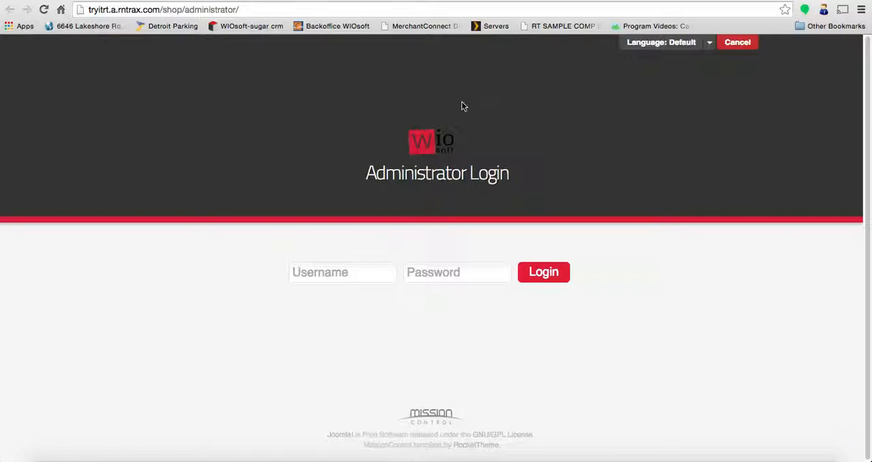
Fill in the administrator username wioshop and move to the password field
{"action": "left_click", "coordinate": [342, 273]}
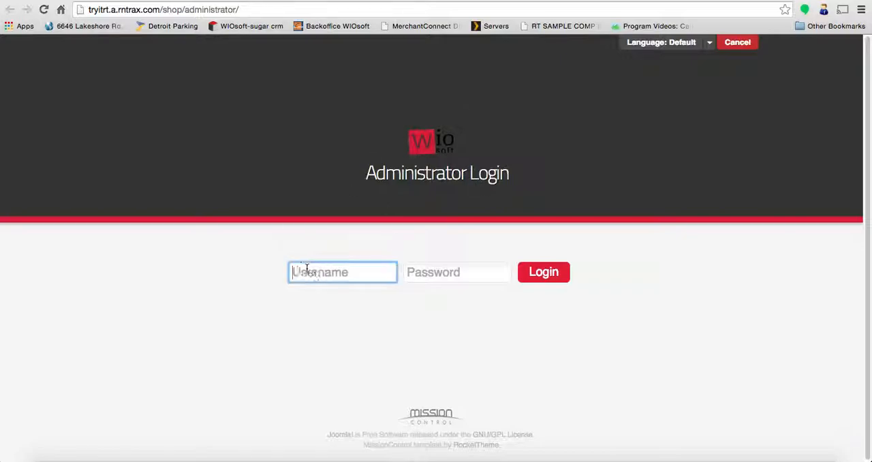
{"action": "type", "text": "wioshop"}
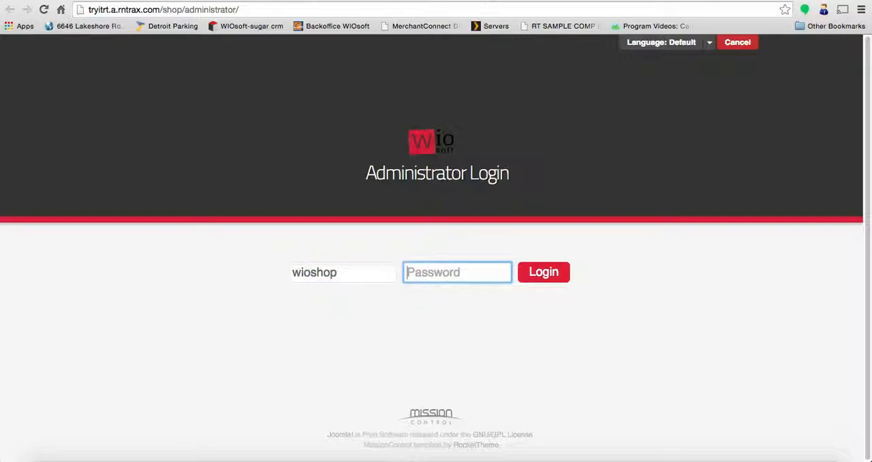
{"action": "left_click", "coordinate": [543, 273]}
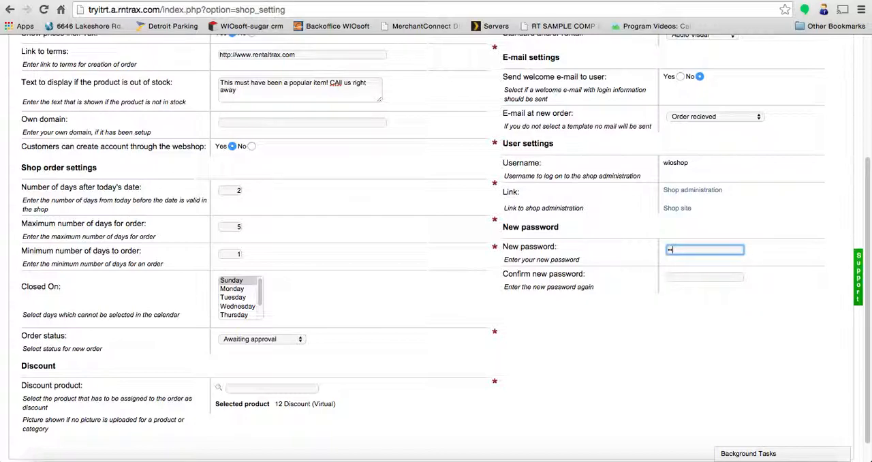
Save the shop settings with the new admin password and return to the shop administration login
{"action": "left_click", "coordinate": [704, 276]}
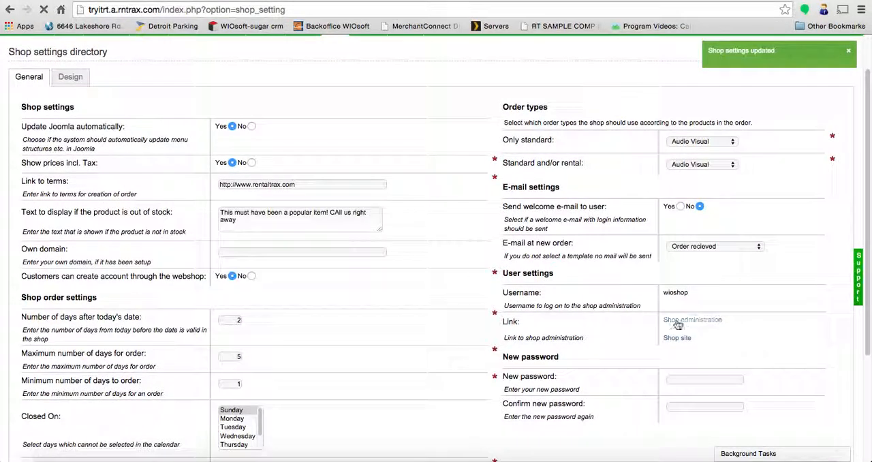
{"action": "left_click", "coordinate": [693, 319]}
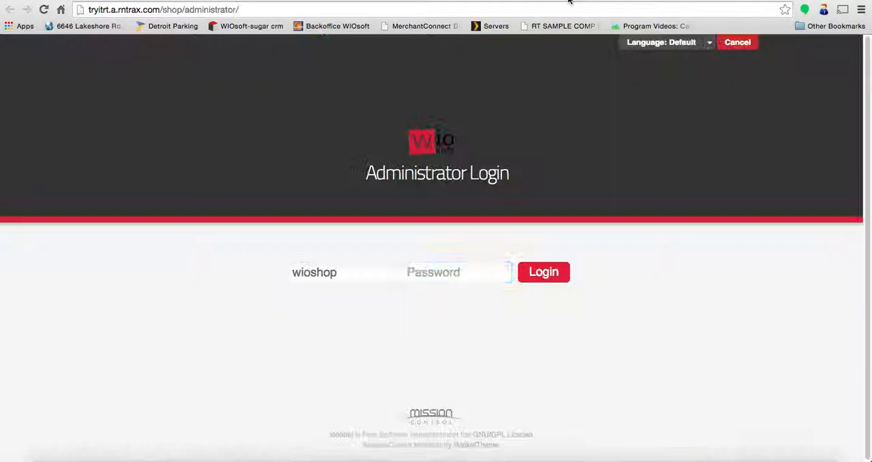
Enter the new password and log in to the Joomla Site Dashboard
{"action": "left_click", "coordinate": [456, 273]}
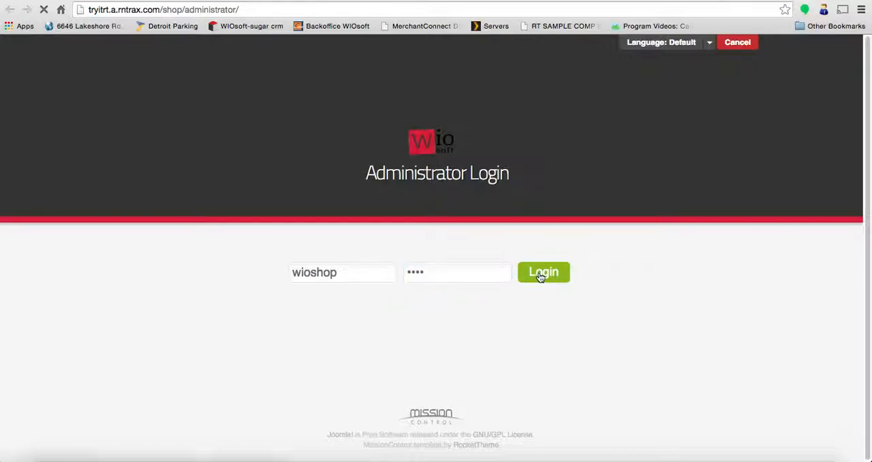
{"action": "left_click", "coordinate": [543, 273]}
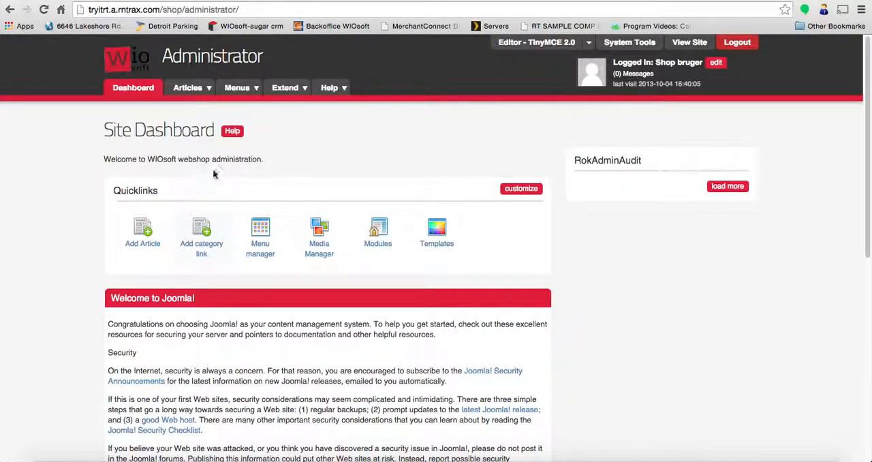
{"action": "mouse_move", "coordinate": [416, 203]}
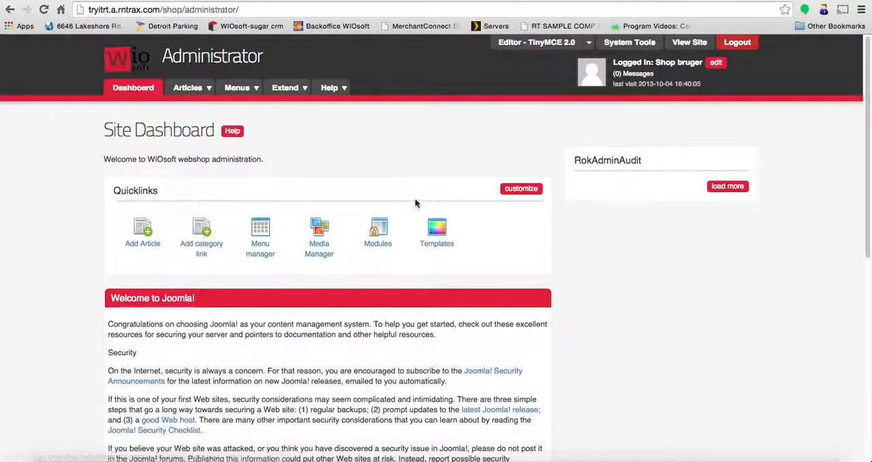
{"action": "mouse_move", "coordinate": [378, 231]}
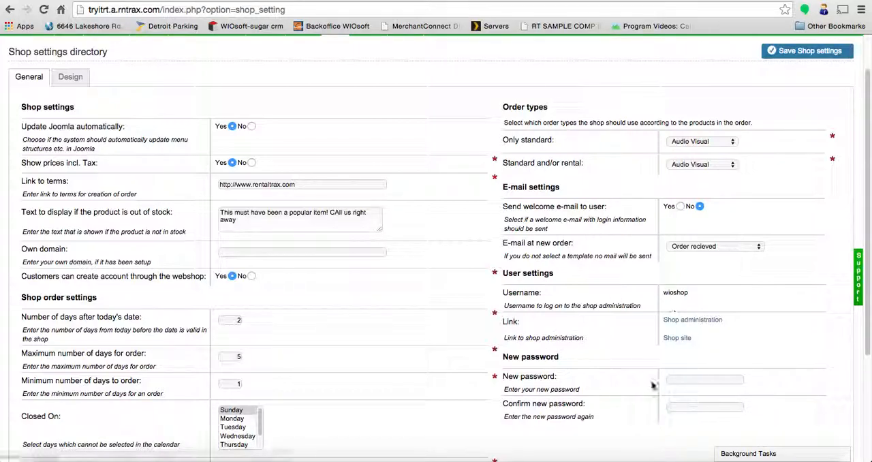
{"action": "mouse_move", "coordinate": [675, 338]}
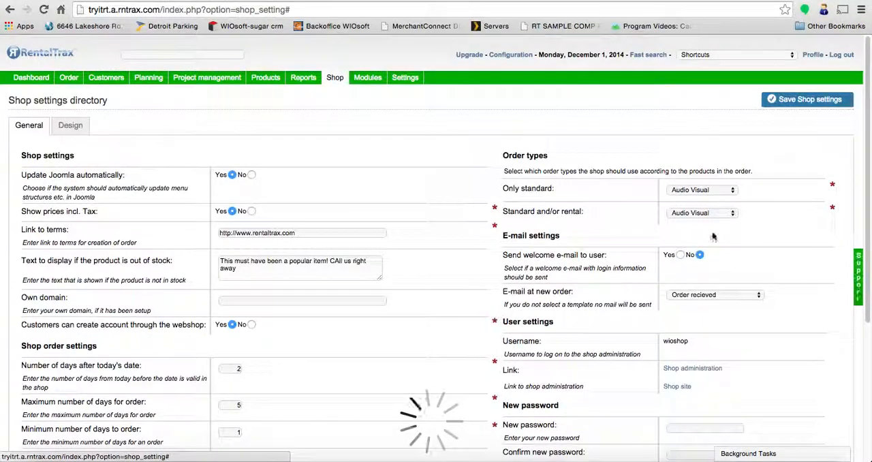
Start a new support request with 'facebook.com/' in the enquiry
{"action": "left_click", "coordinate": [860, 275]}
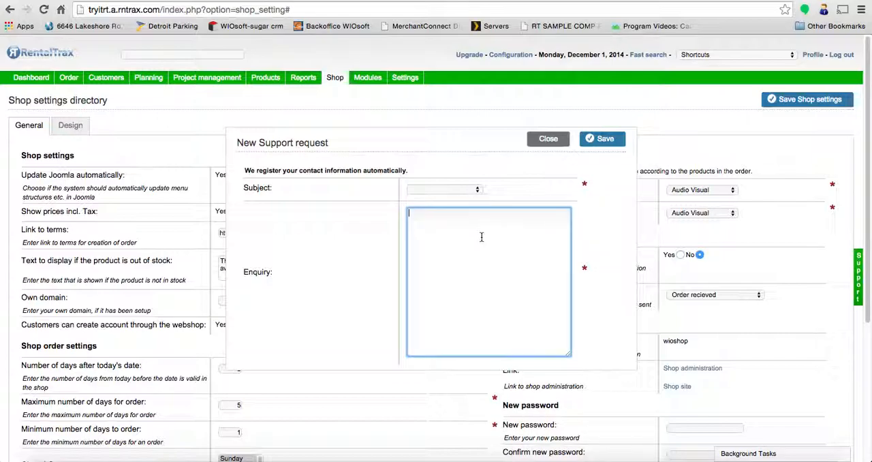
{"action": "type", "text": "facebook."}
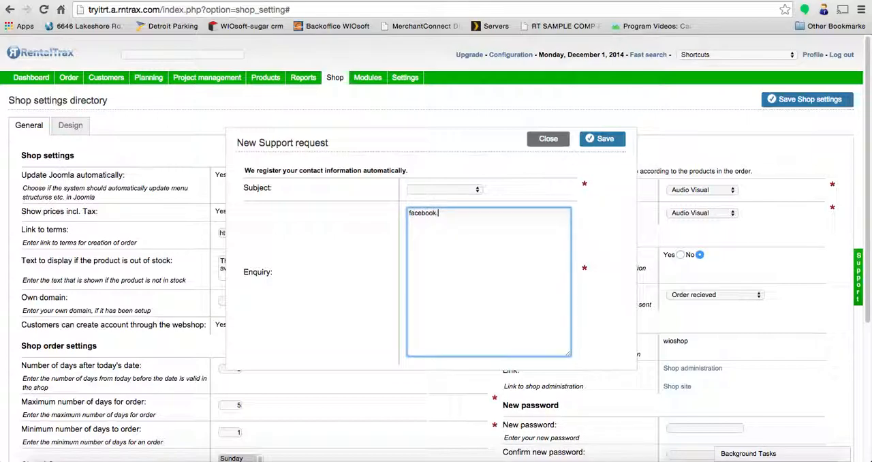
{"action": "type", "text": "com/"}
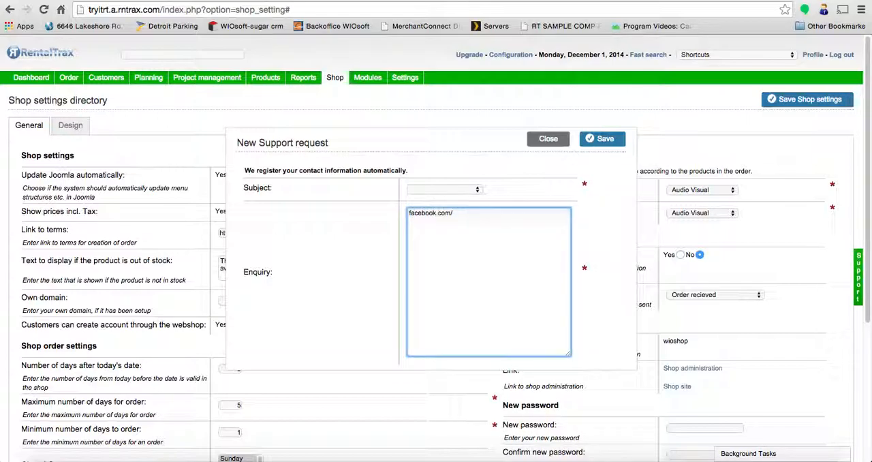